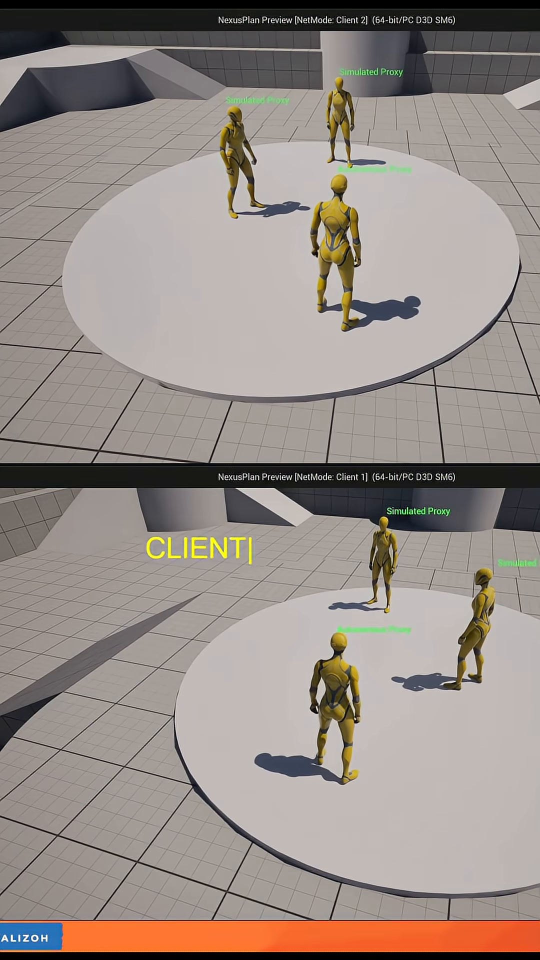
# Label the preview windows '1' and 'CLIENT 2' beside the listen-server view
pyautogui.write('1')
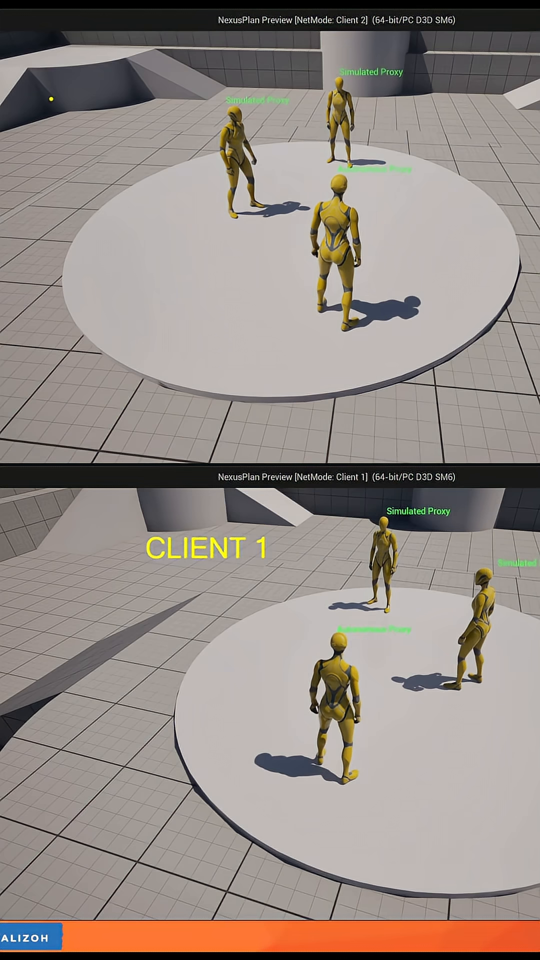
pyautogui.write('CLIENT 2')
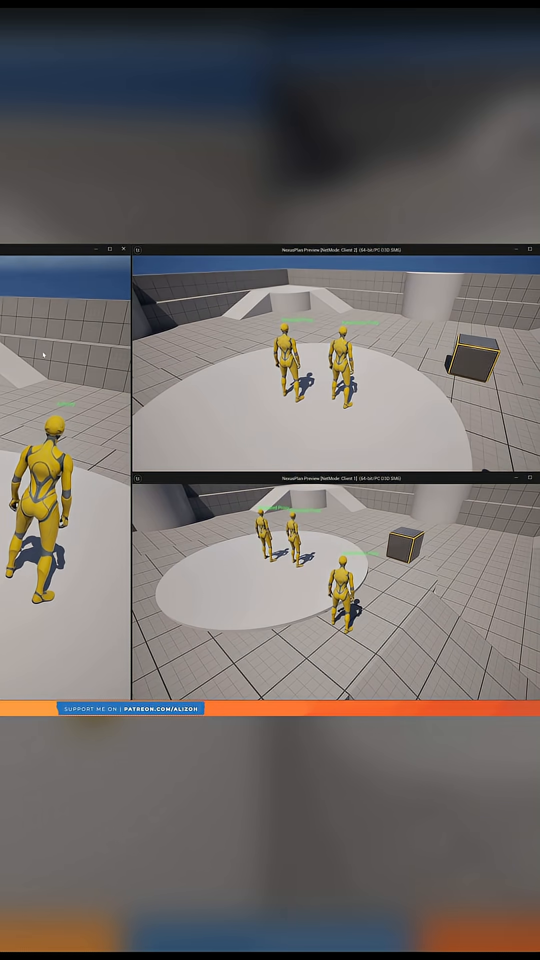
pyautogui.moveTo(43, 393); pyautogui.dragTo(138, 352)
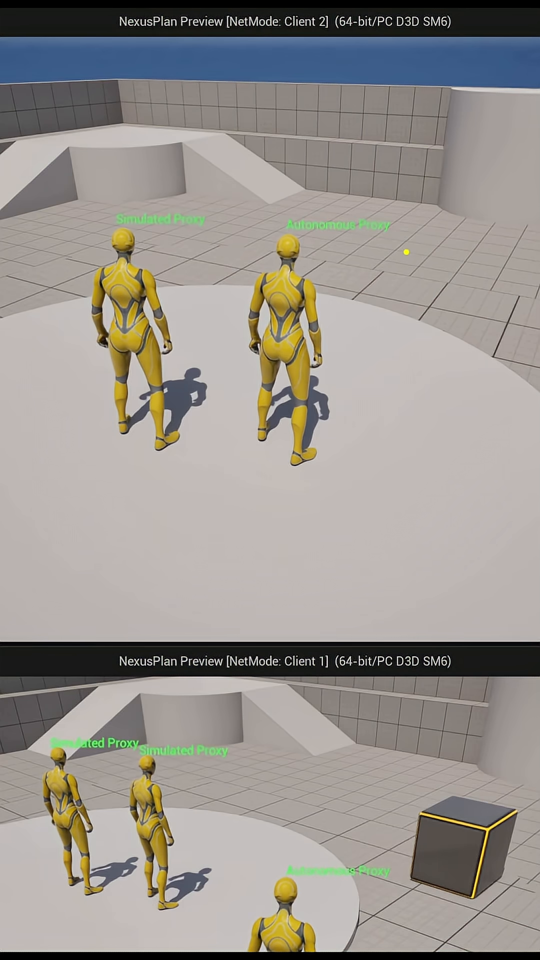
pyautogui.write('2 secon')
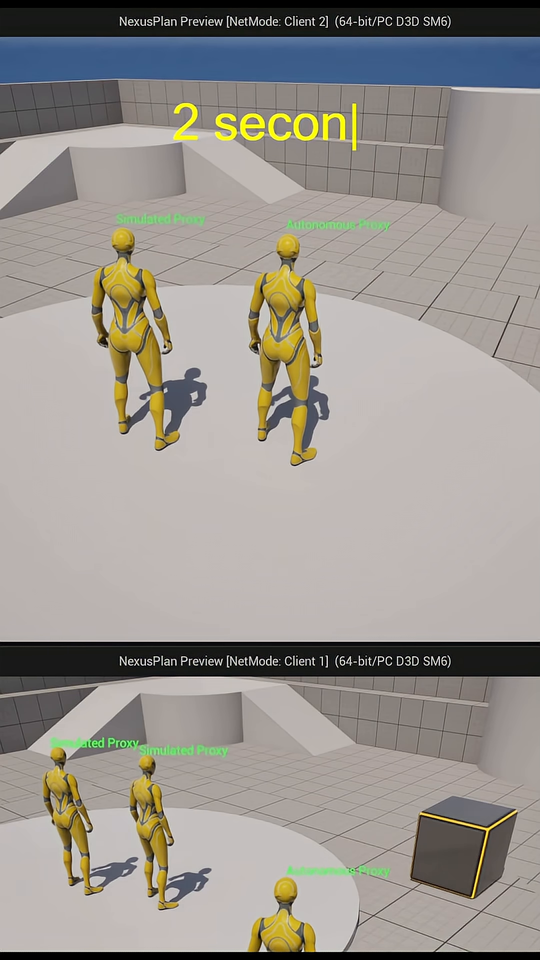